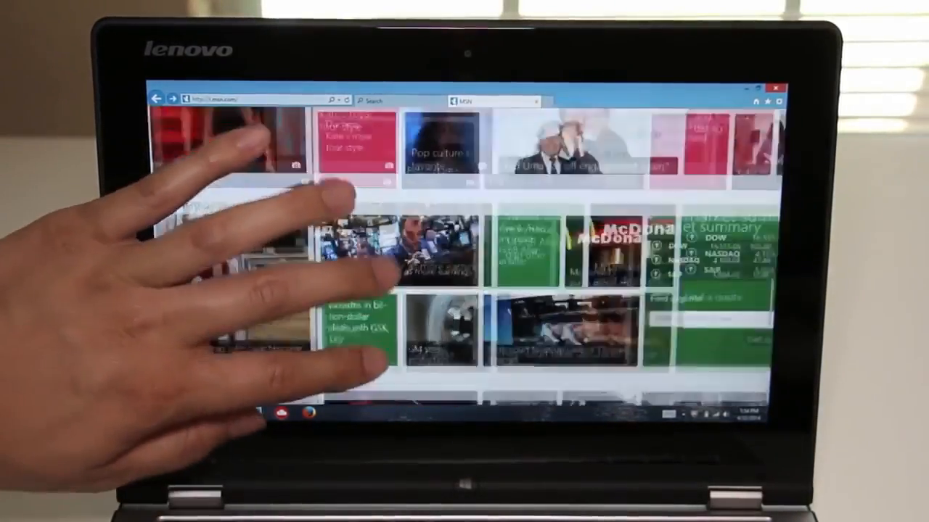
scroll("down", 3)
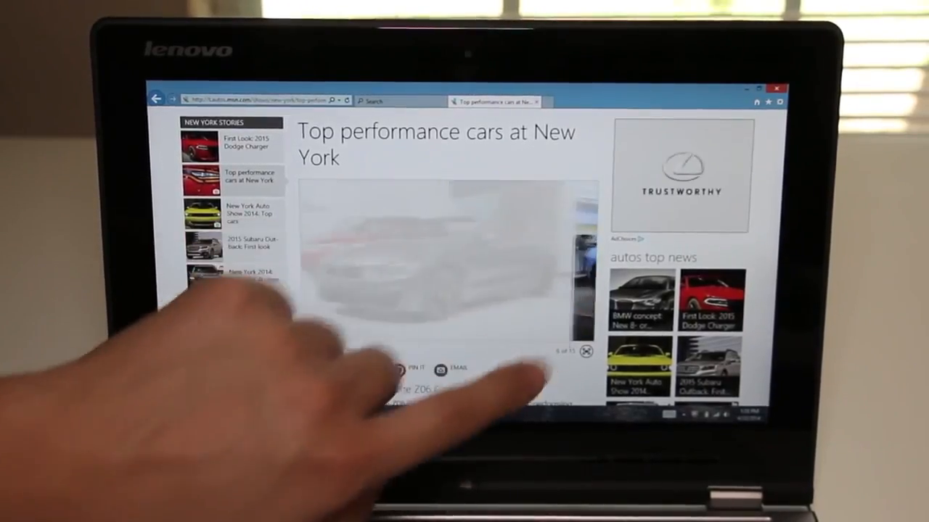
scroll("down", 3)
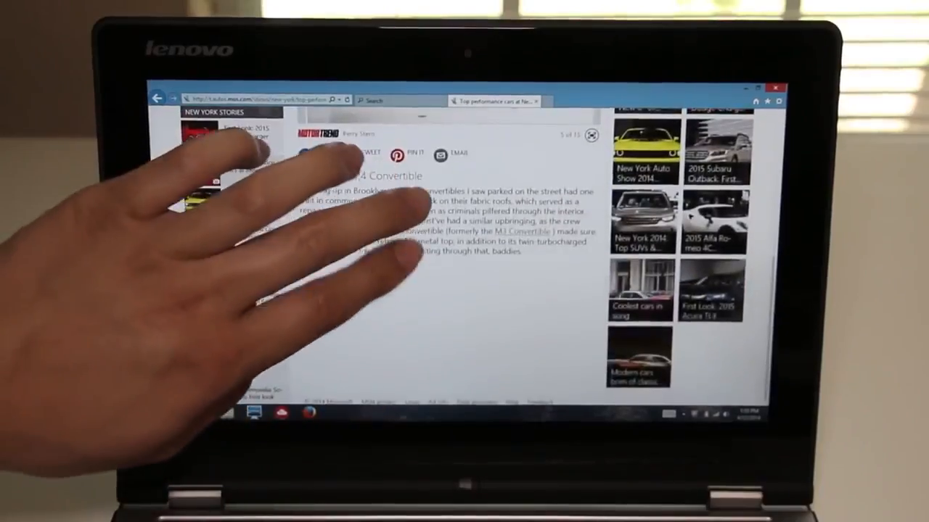